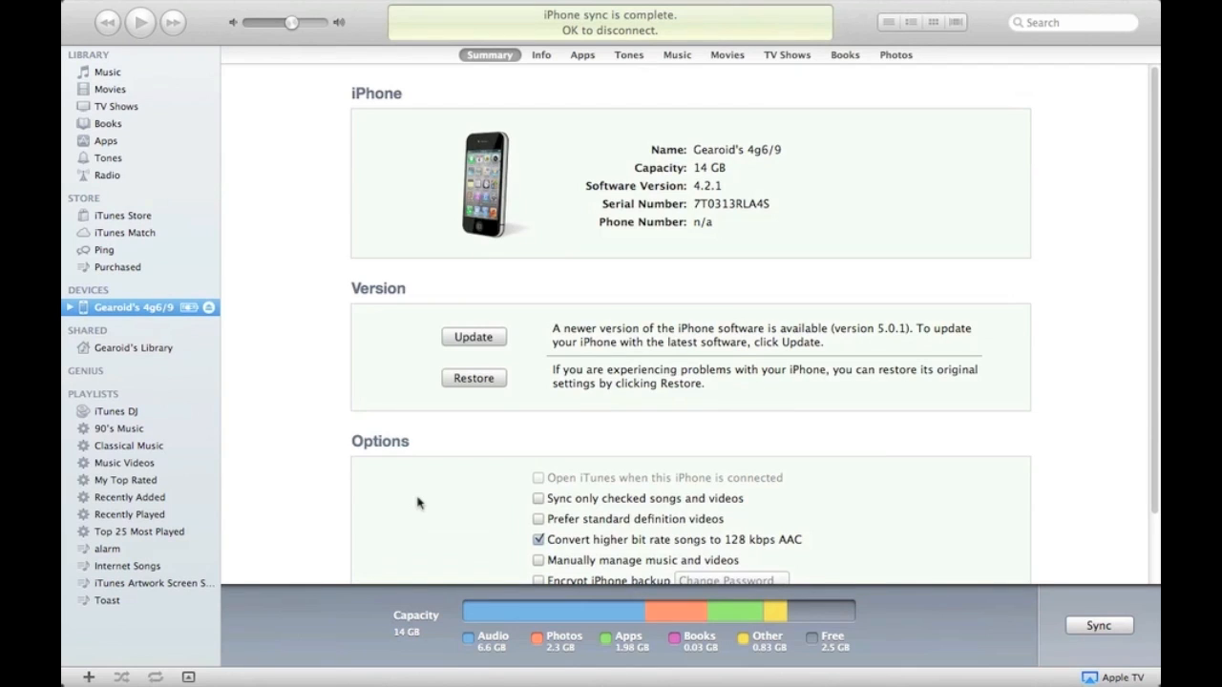
pyautogui.moveTo(454, 466)
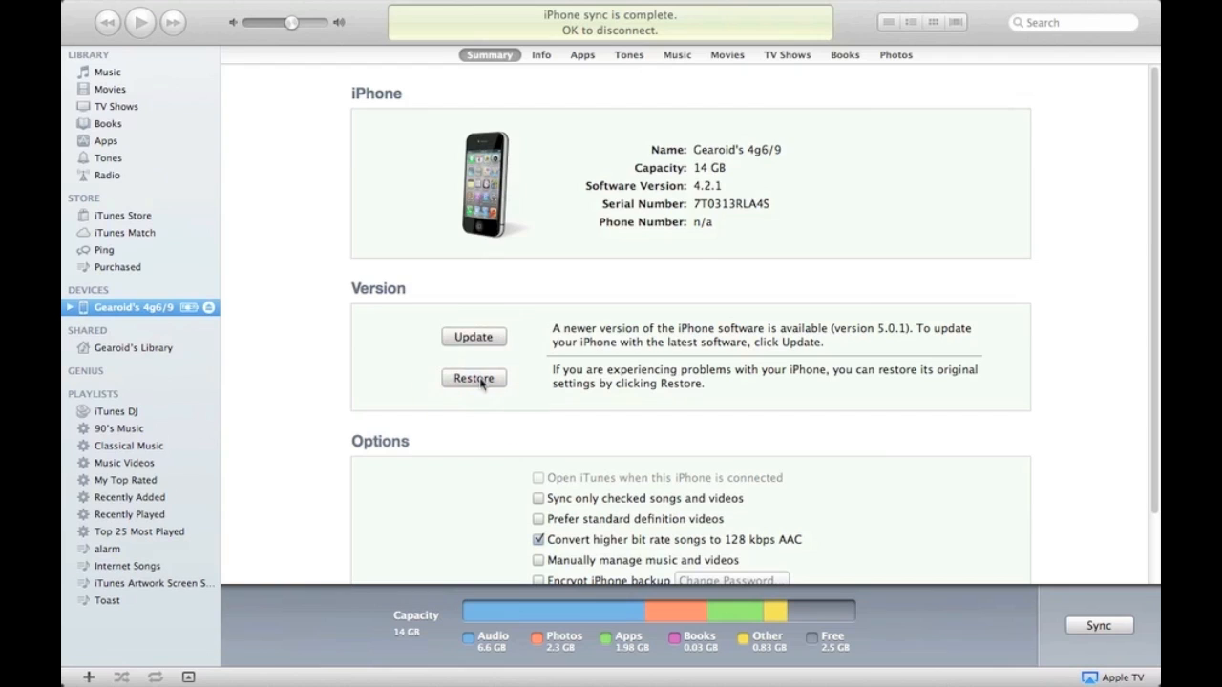
# - Restore the iPhone to factory software in iTunes and dismiss the completion message
pyautogui.click(473, 378)
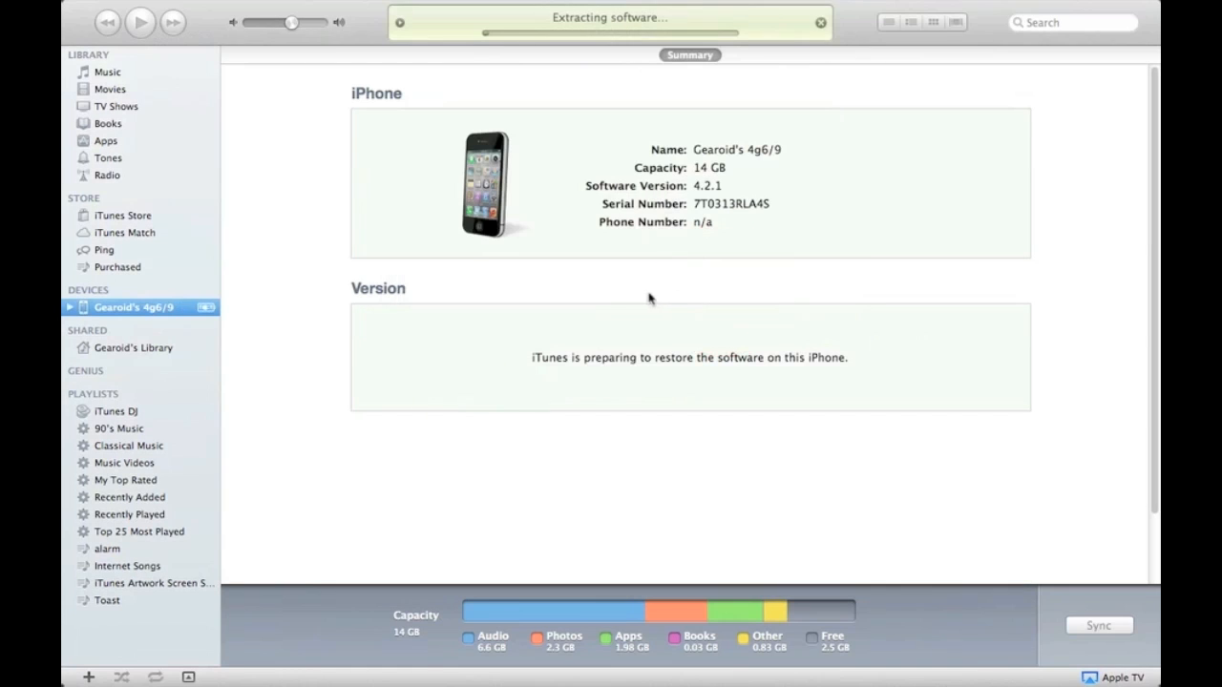
pyautogui.moveTo(595, 304)
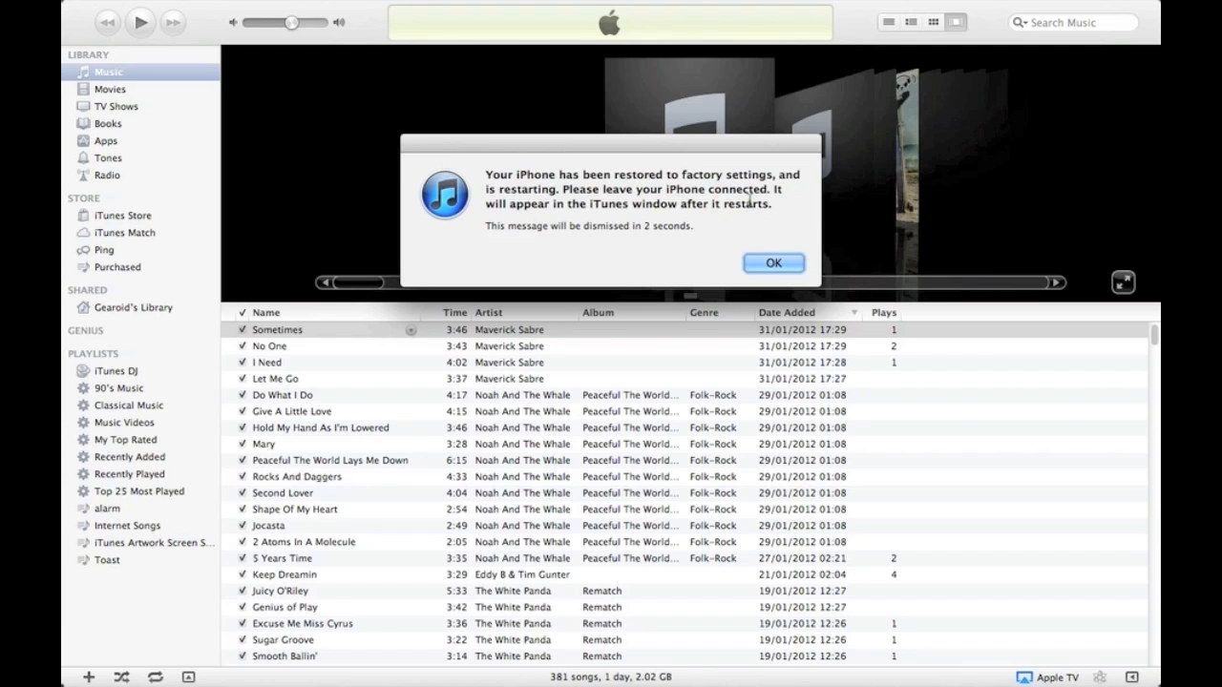
pyautogui.click(773, 263)
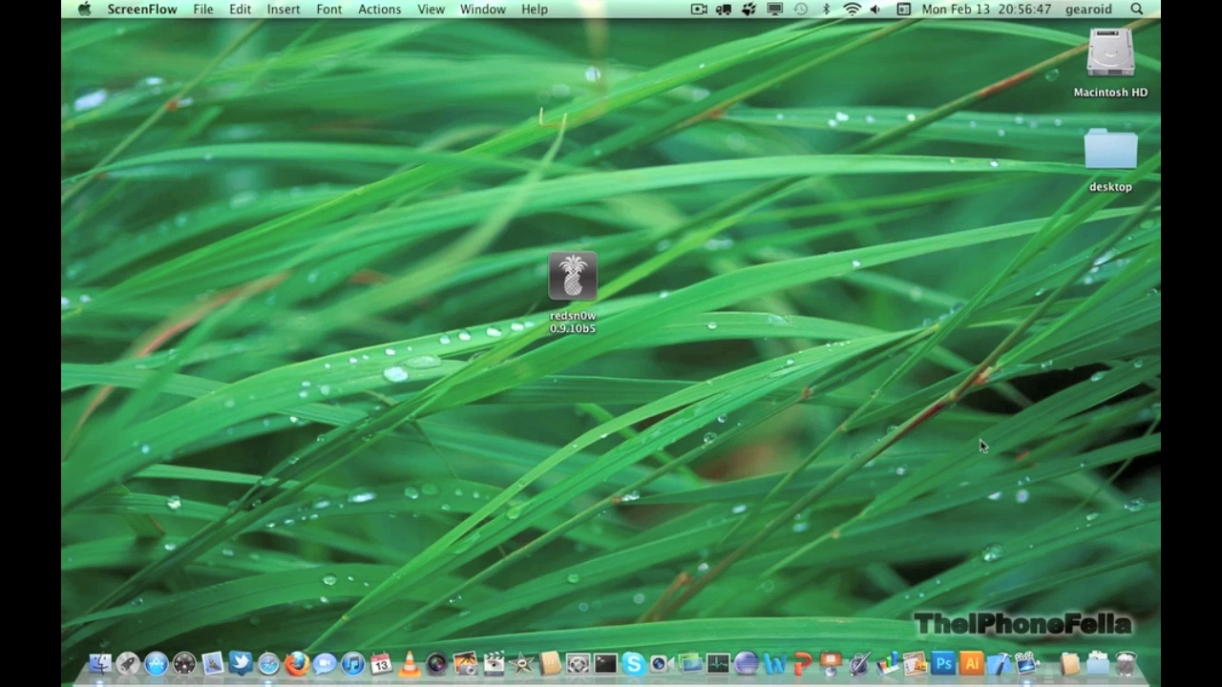
pyautogui.moveTo(787, 500)
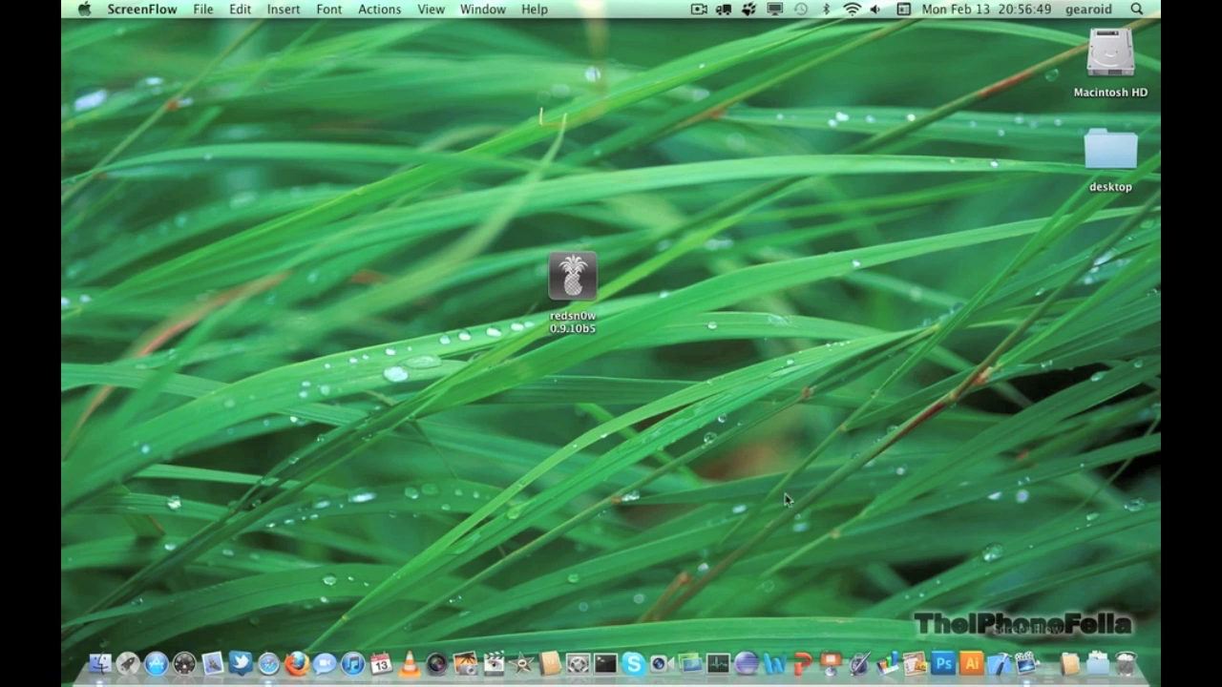
# - Launch redsn0w and start the jailbreak, reaching the power-off and plug-in instructions
pyautogui.doubleClick(571, 277)
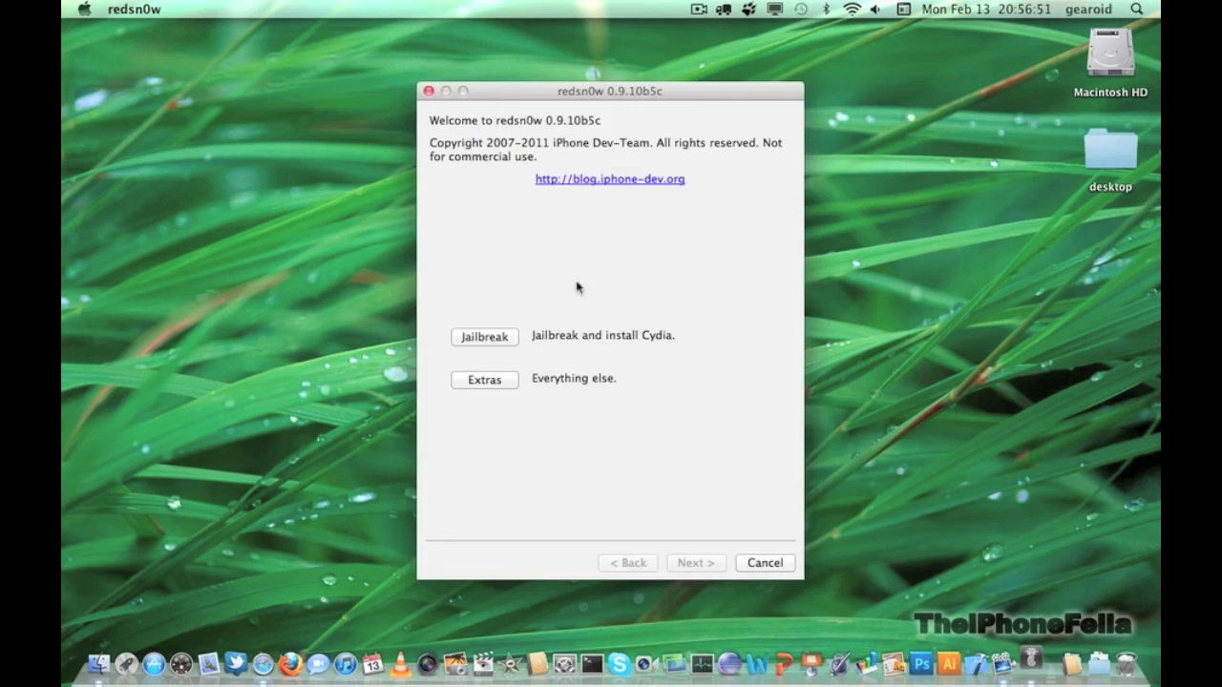
pyautogui.click(485, 336)
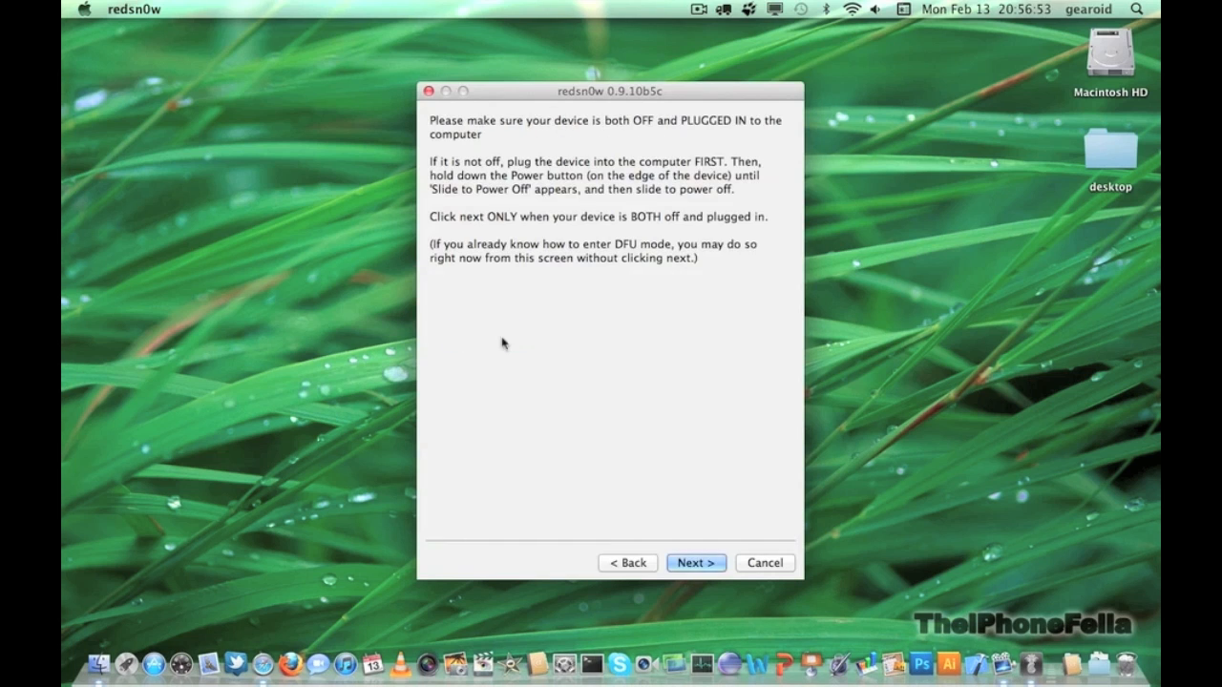
pyautogui.moveTo(512, 348)
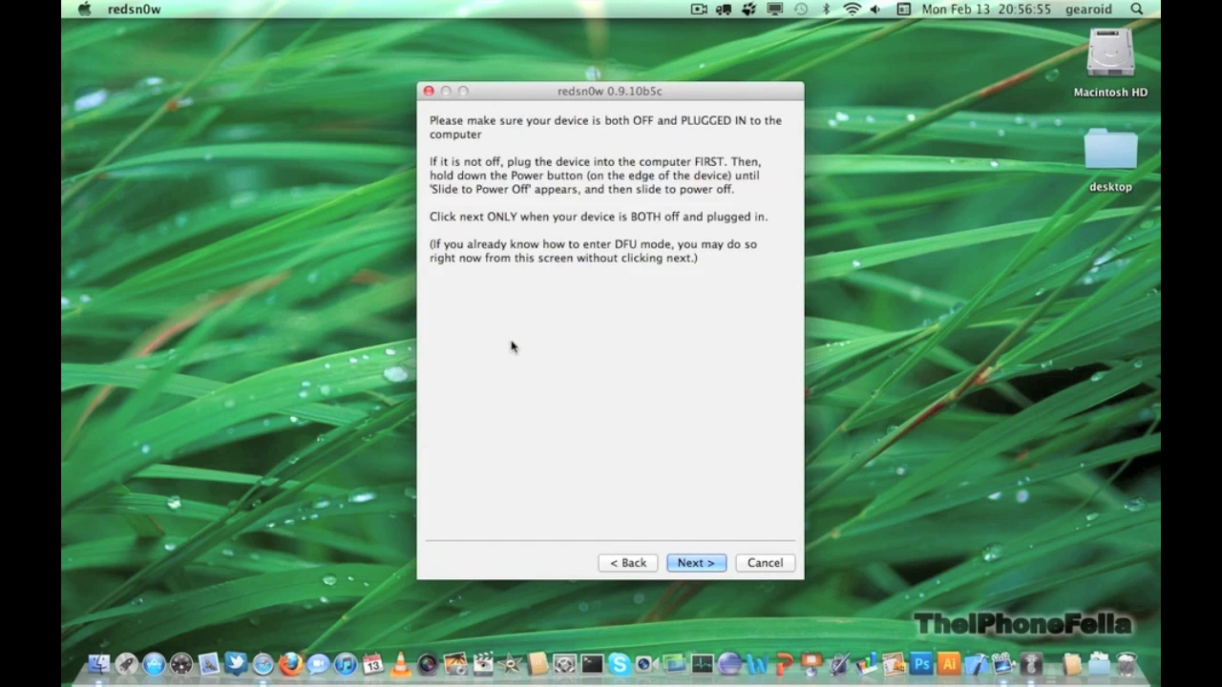
pyautogui.moveTo(524, 353)
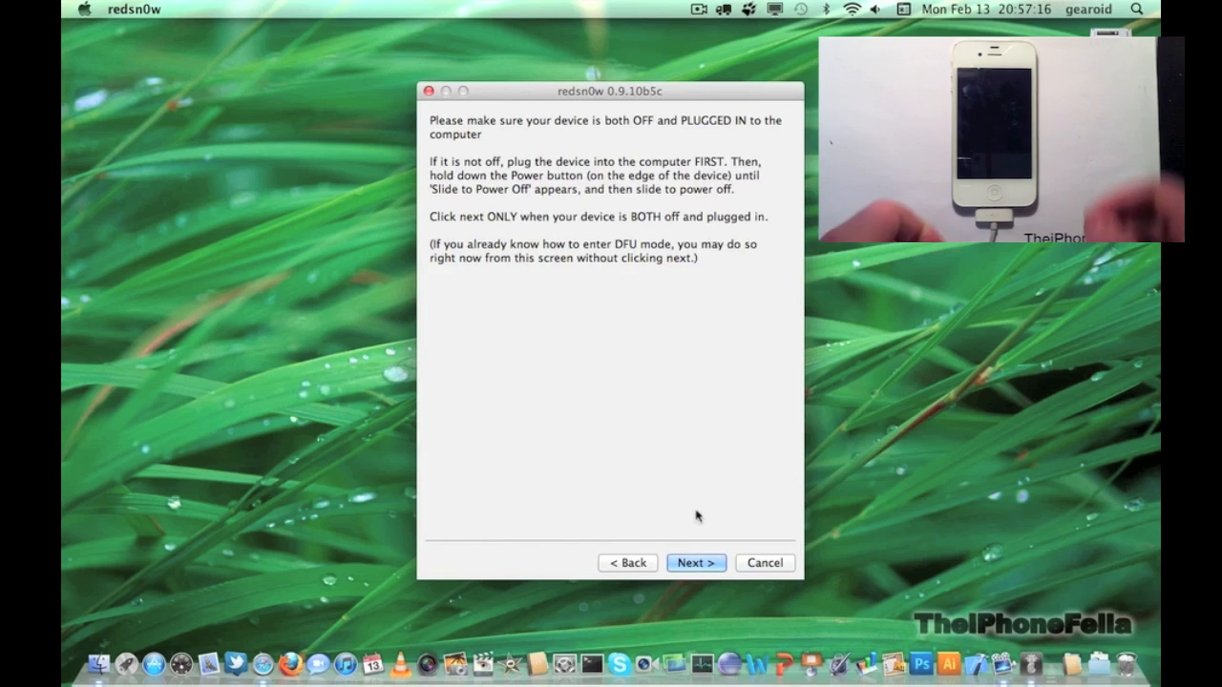
# - Continue past the power-off step and follow the DFU mode button instructions on the iPhone
pyautogui.click(695, 561)
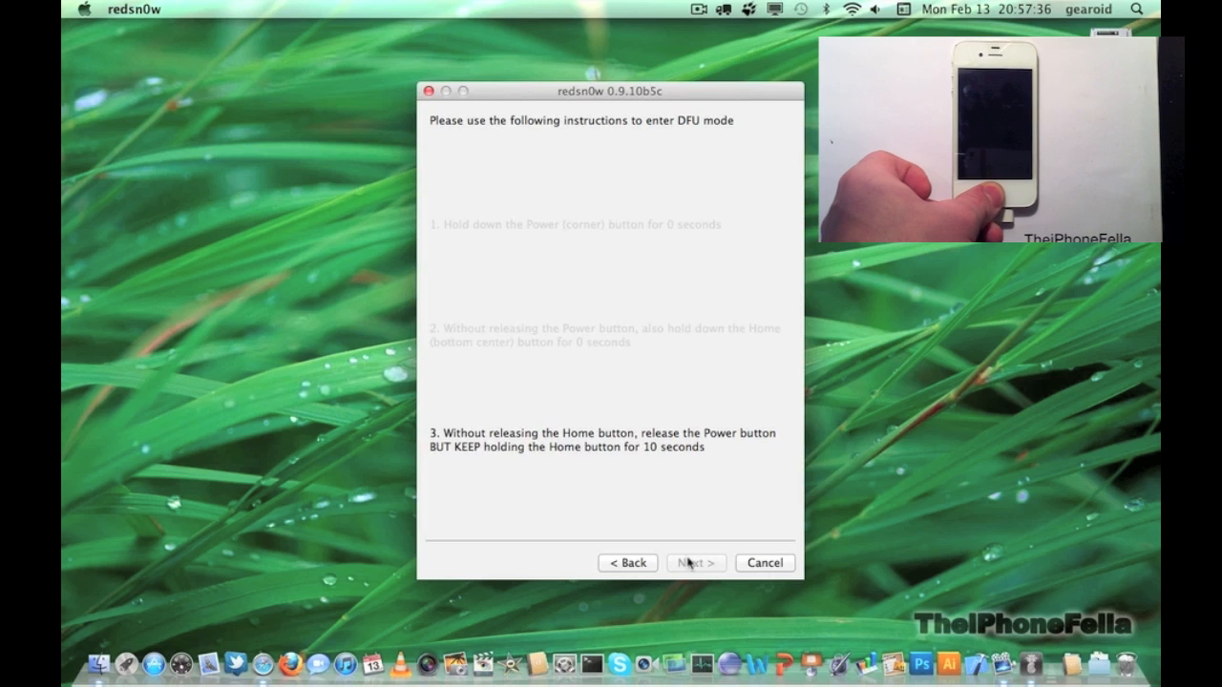
pyautogui.click(695, 562)
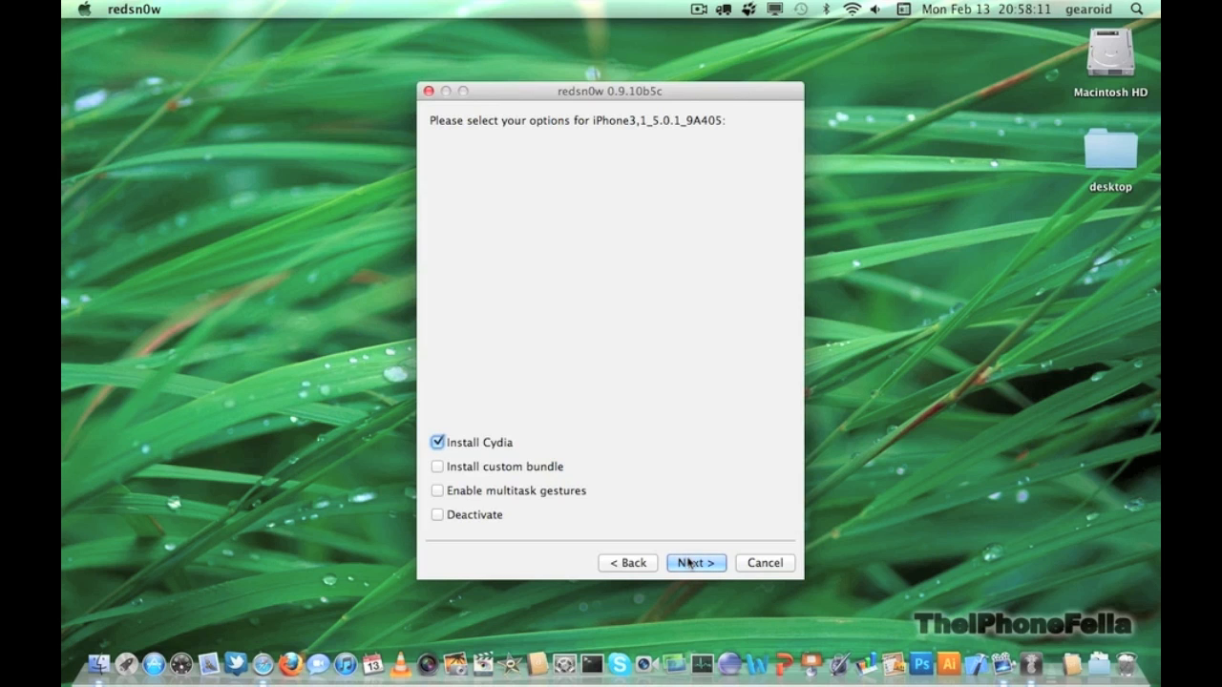
pyautogui.moveTo(508, 506)
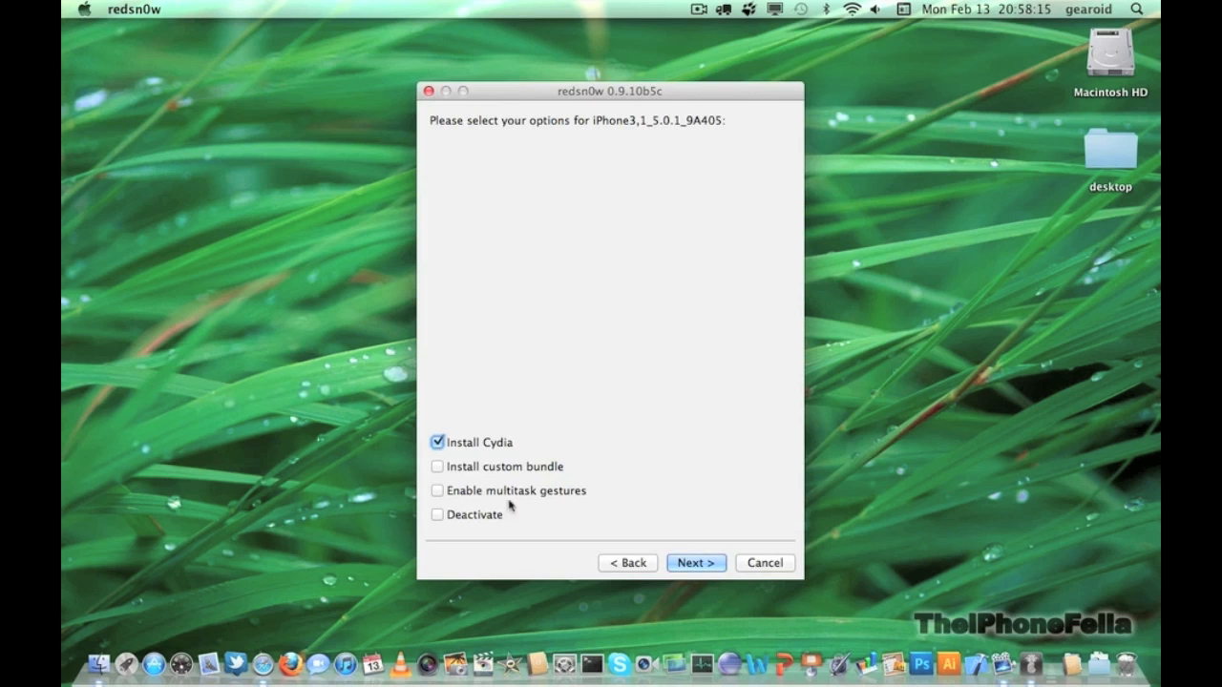
pyautogui.moveTo(487, 458)
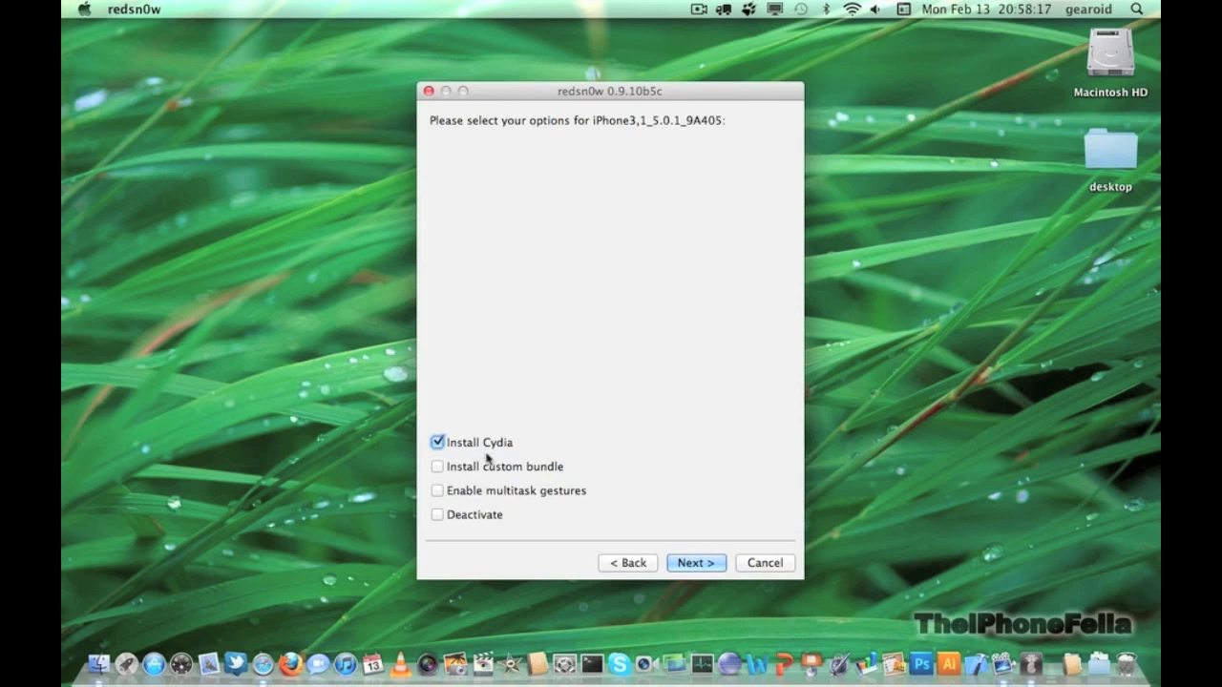
pyautogui.moveTo(443, 492)
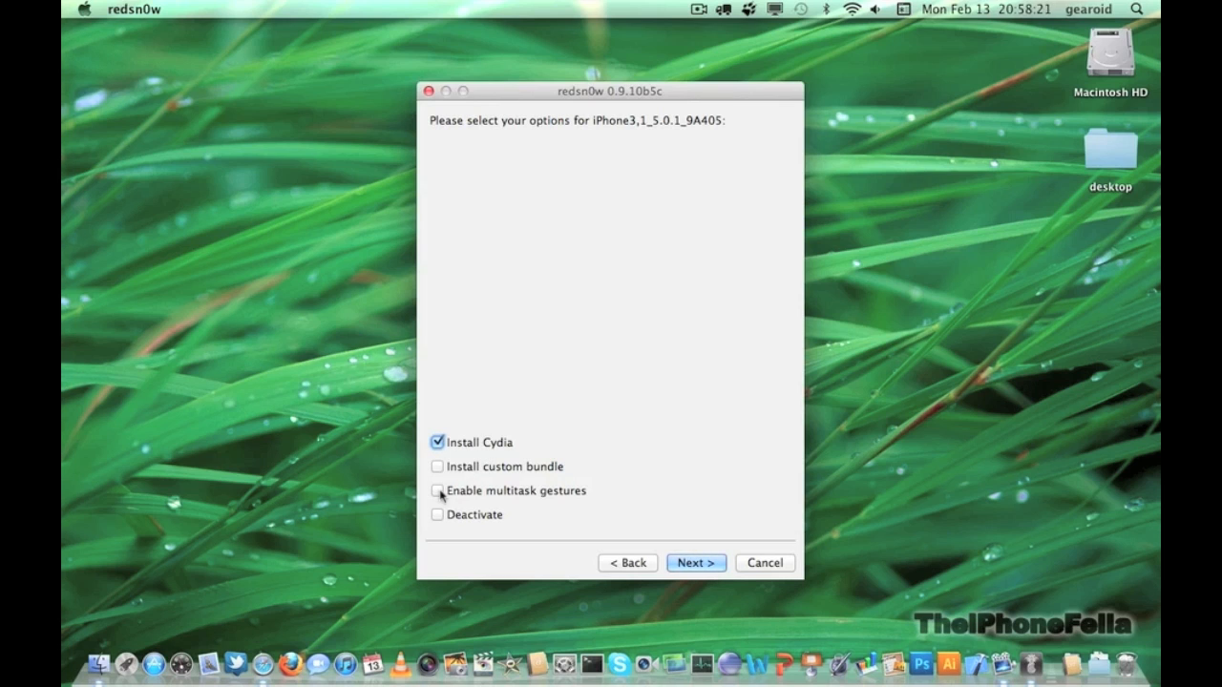
# - Enable multitask gestures alongside Install Cydia and start processing the jailbreak
pyautogui.click(437, 488)
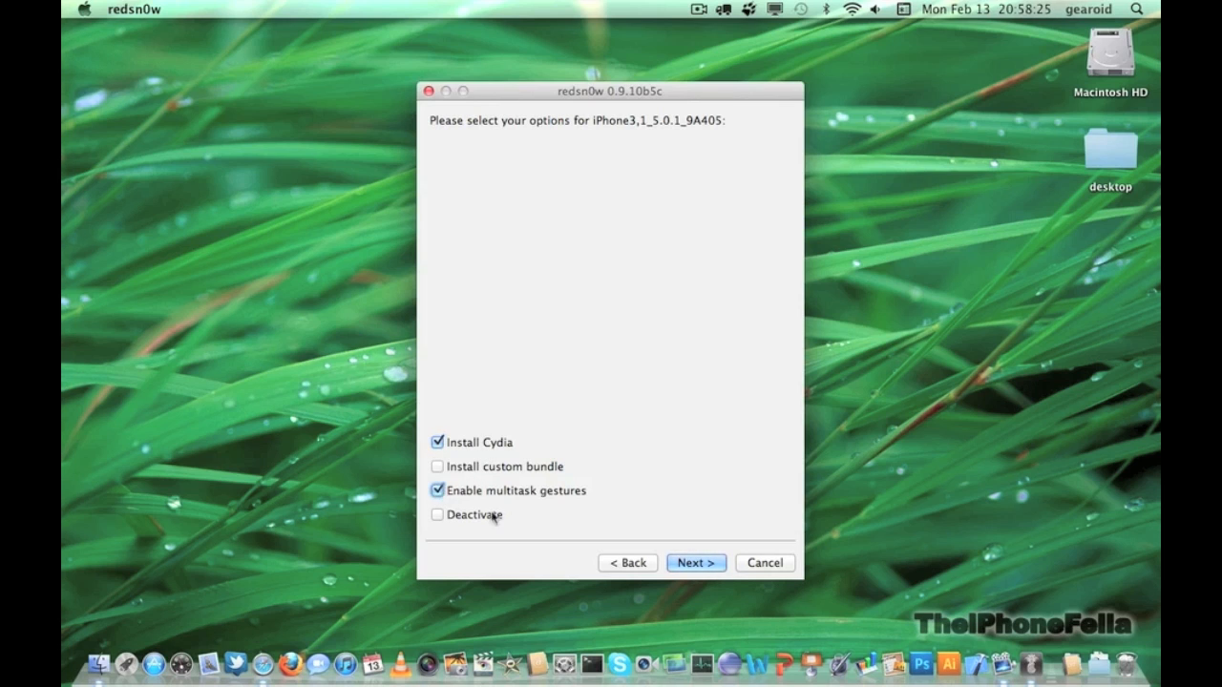
pyautogui.click(695, 561)
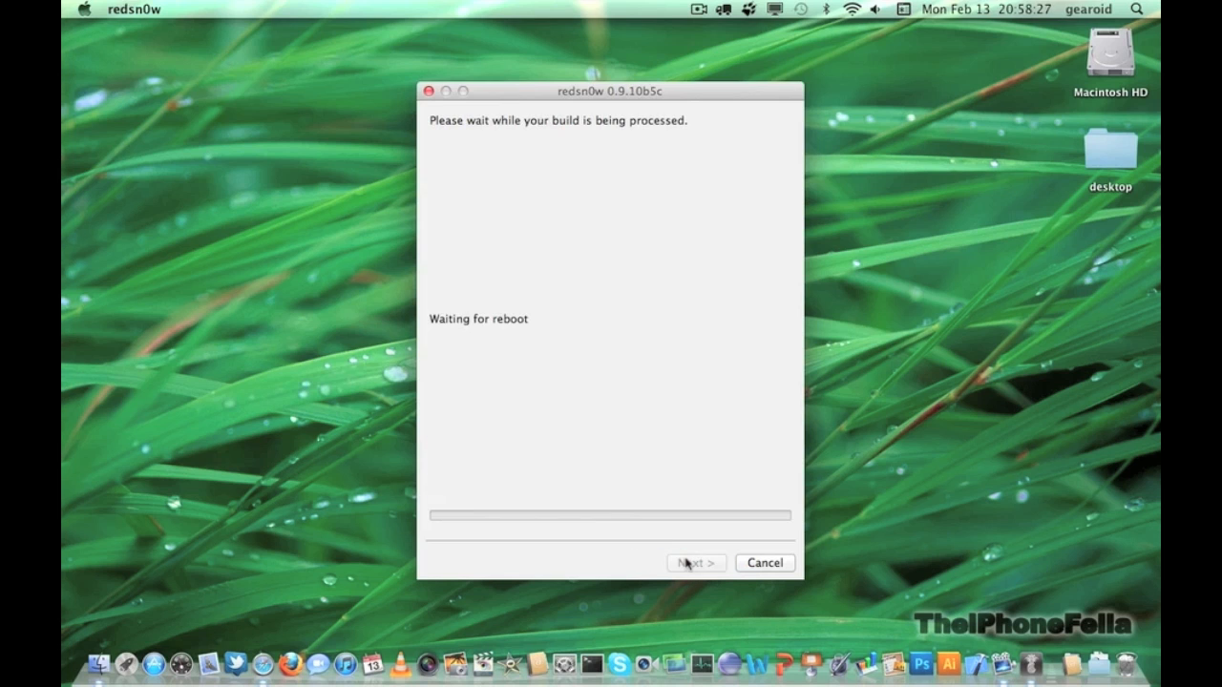